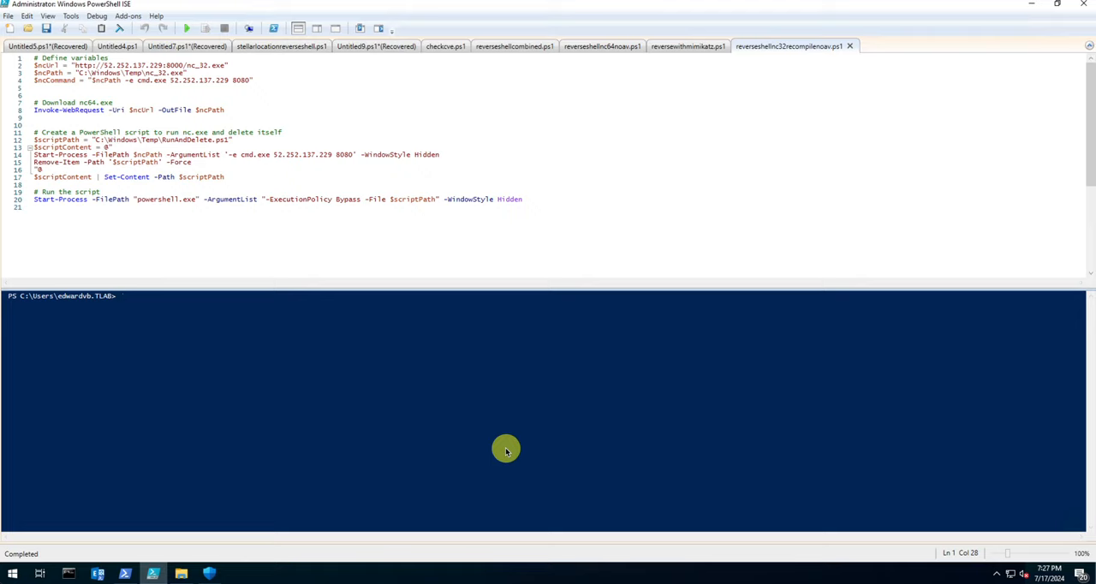
{"action": "mouse_move", "coordinate": [512, 435]}
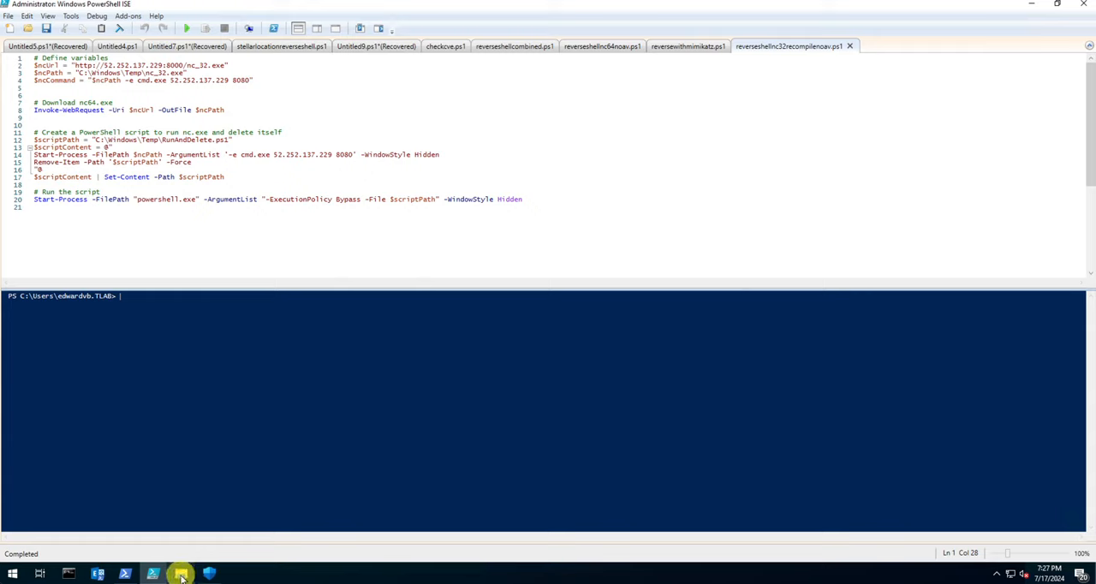
- View the Windows Temp folder in File Explorer to confirm nc_32 is present
{"action": "left_click", "coordinate": [182, 572]}
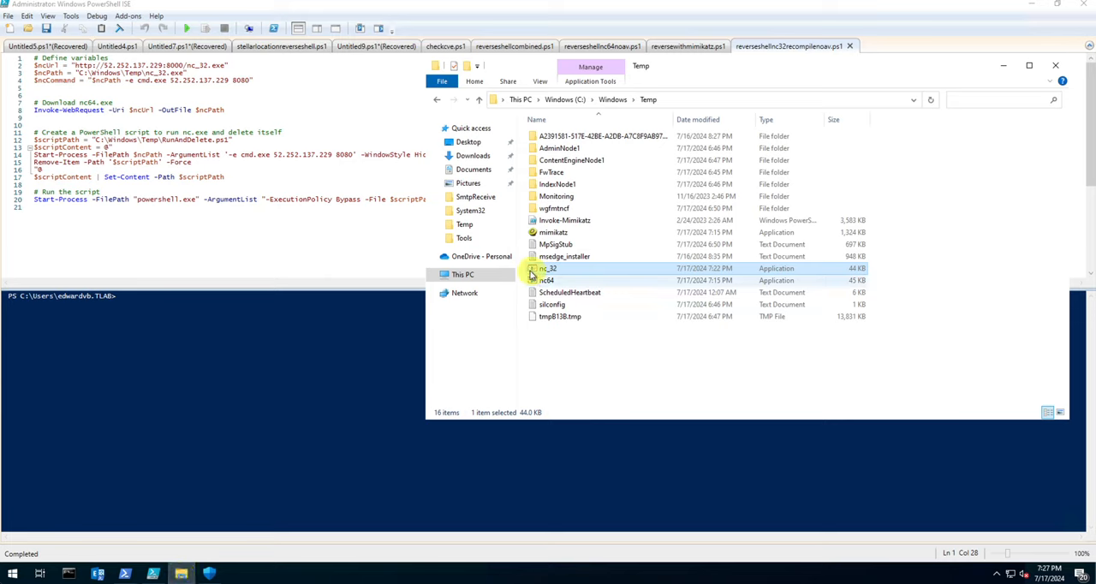
{"action": "left_click", "coordinate": [548, 267]}
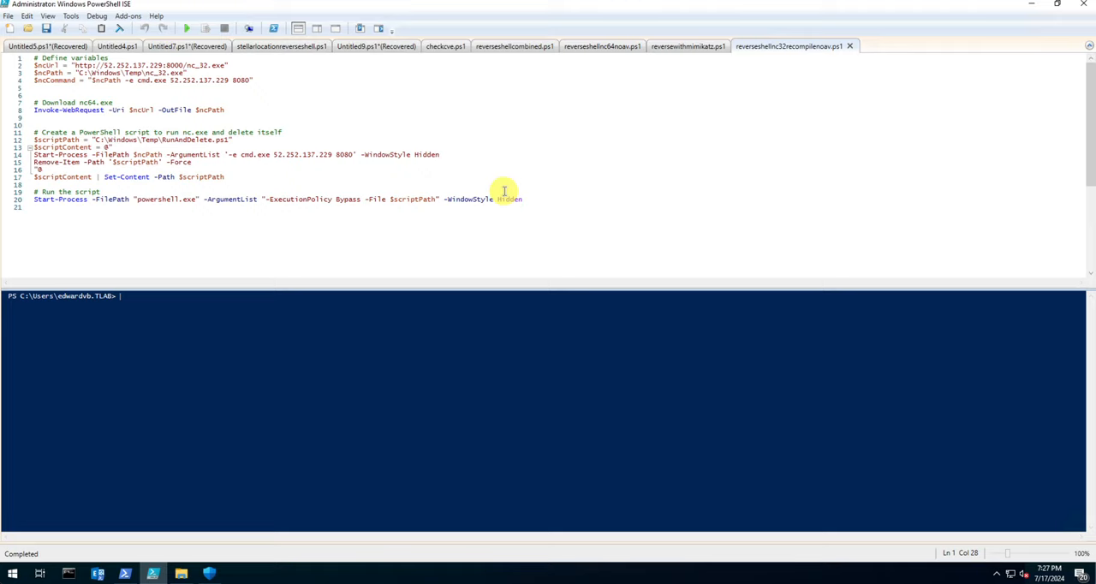
{"action": "mouse_move", "coordinate": [504, 190]}
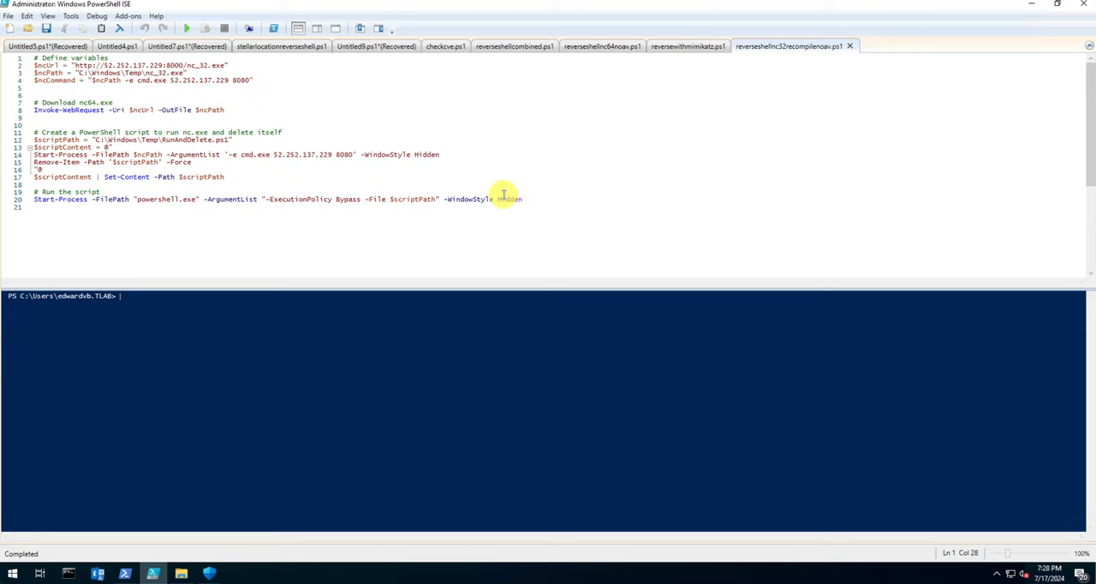
{"action": "mouse_move", "coordinate": [510, 197]}
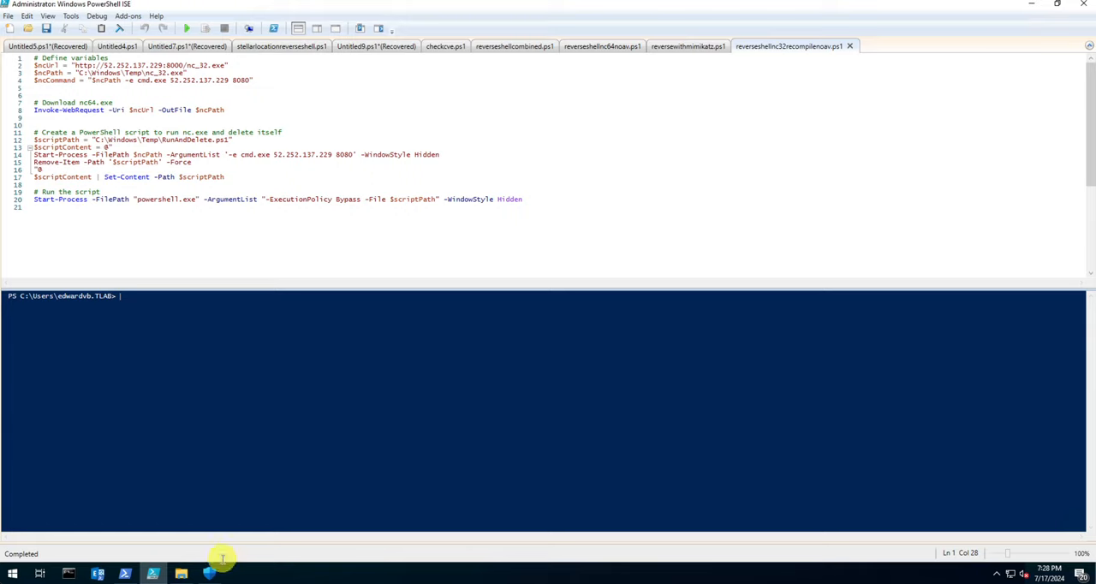
{"action": "mouse_move", "coordinate": [315, 423]}
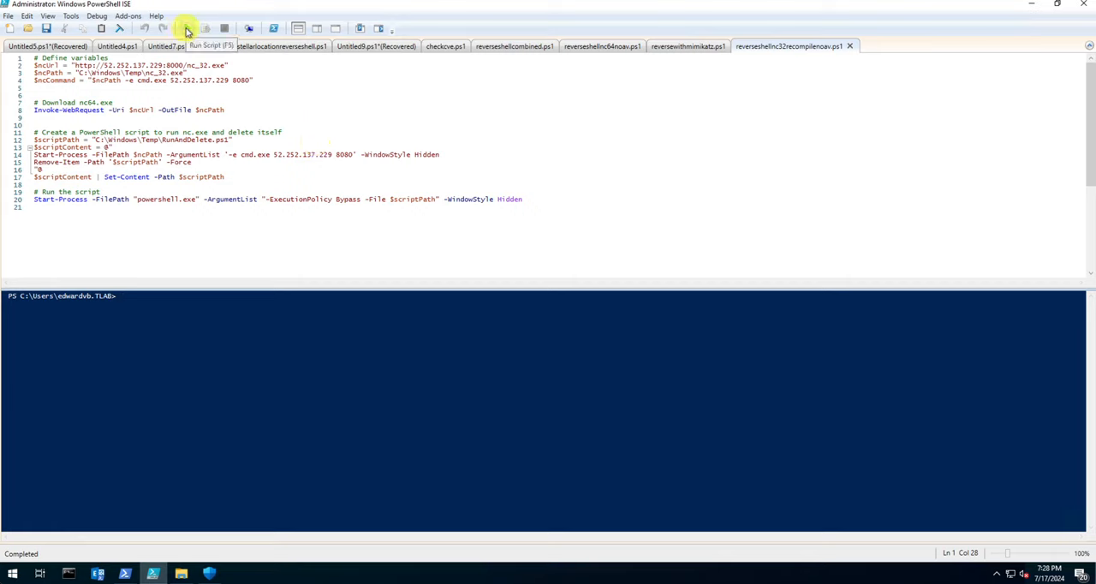
- Run the reverse shell script with Run Script (F5) so the Kali listener gets a prompt
{"action": "left_click", "coordinate": [185, 28]}
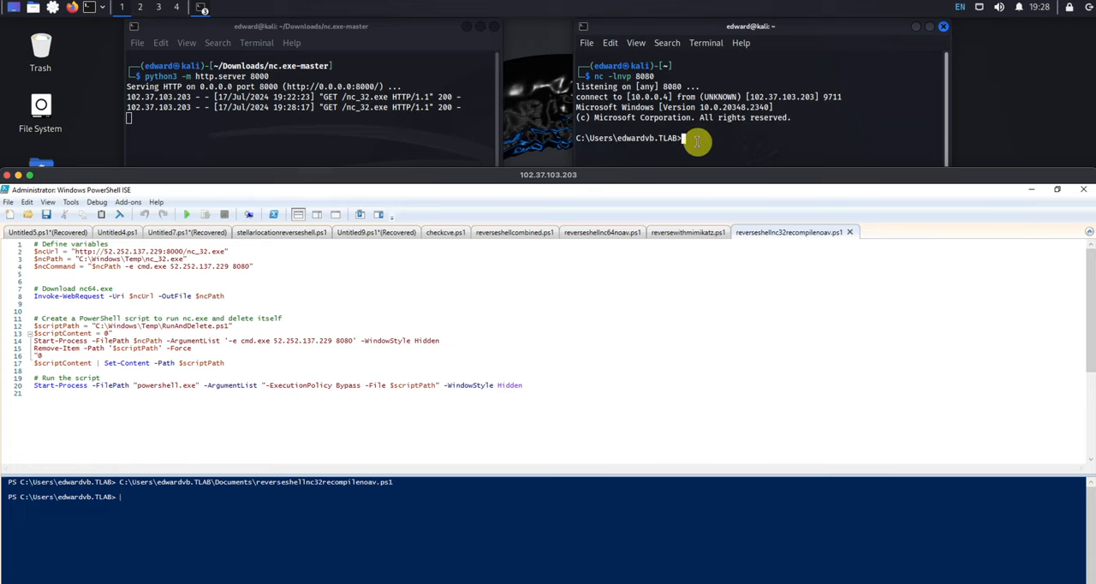
{"action": "mouse_move", "coordinate": [672, 180]}
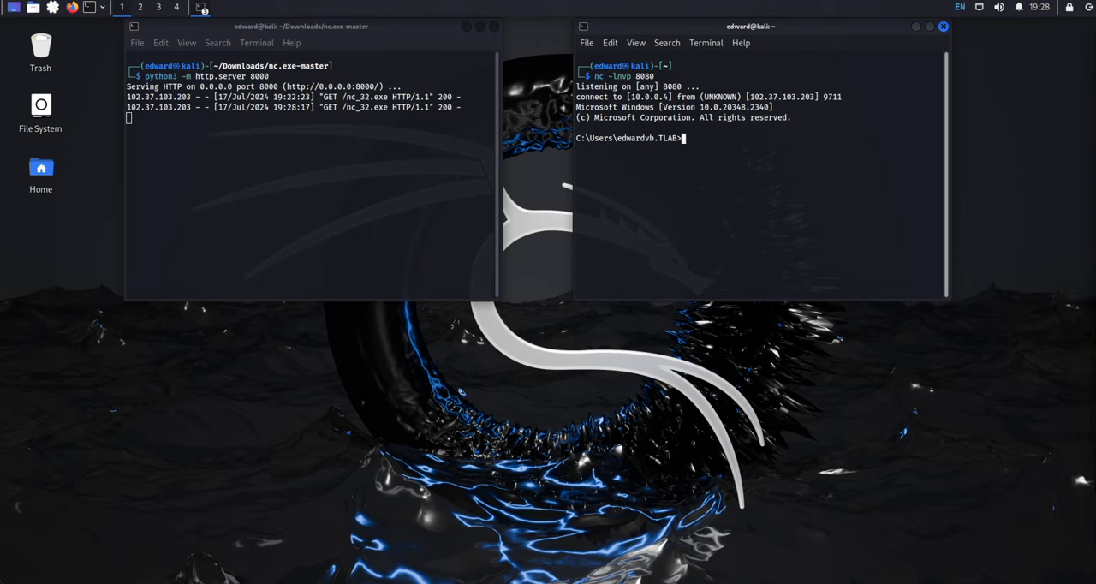
{"action": "mouse_move", "coordinate": [808, 154]}
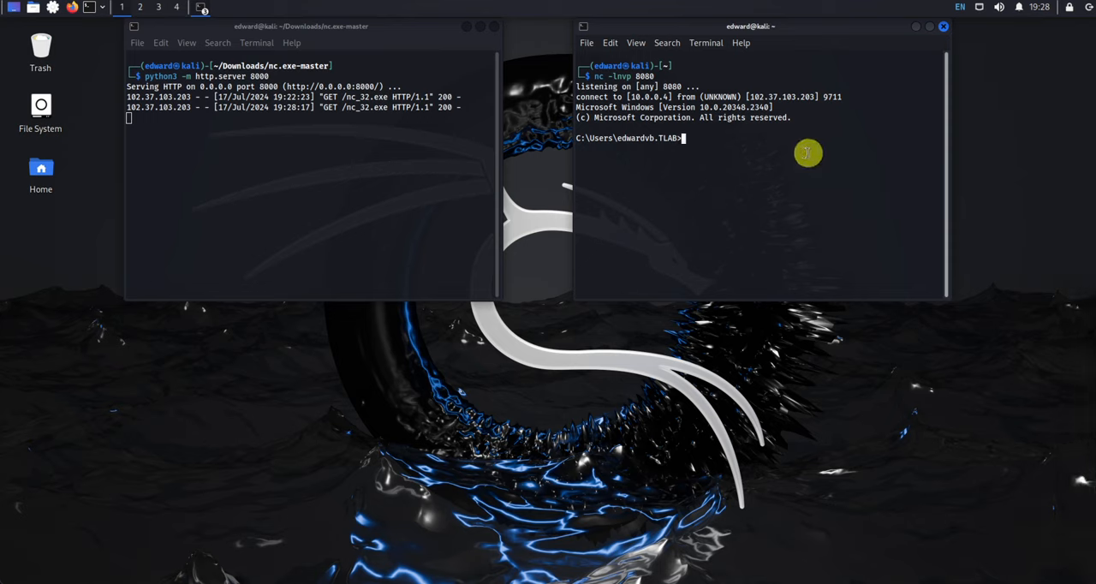
- List the Windows user's home folder with dir through the reverse shell
{"action": "type", "text": "dir"}
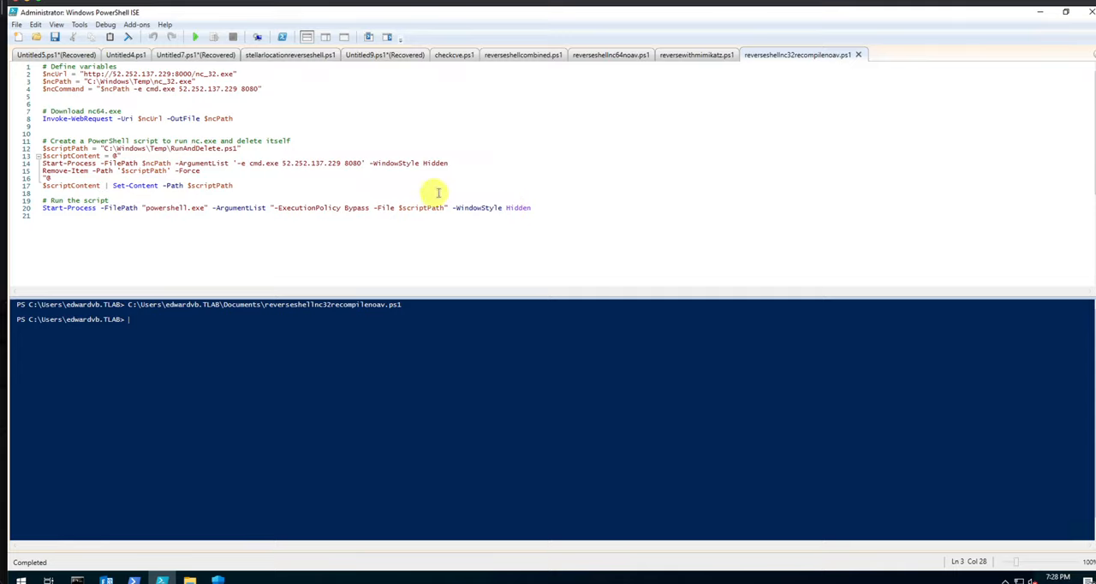
{"action": "mouse_move", "coordinate": [718, 3]}
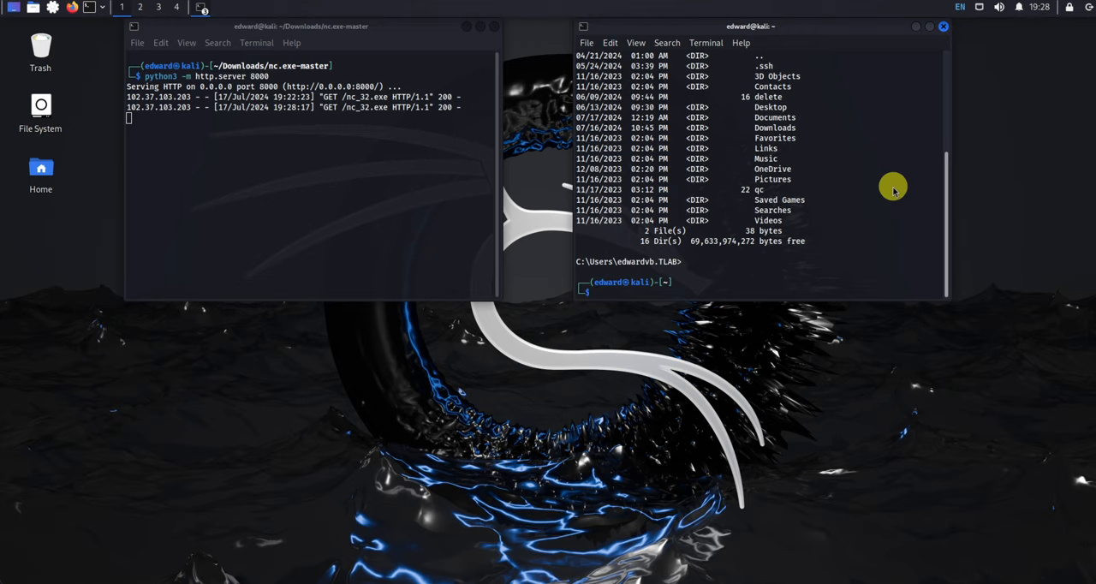
{"action": "mouse_move", "coordinate": [812, 199]}
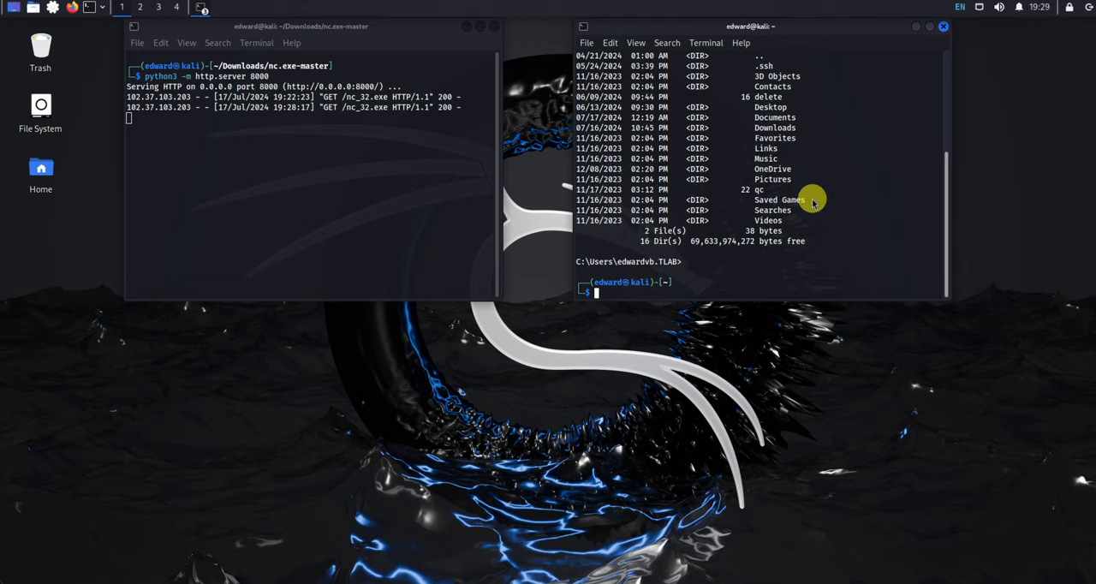
{"action": "mouse_move", "coordinate": [805, 208]}
{"action": "type", "text": "dir"}
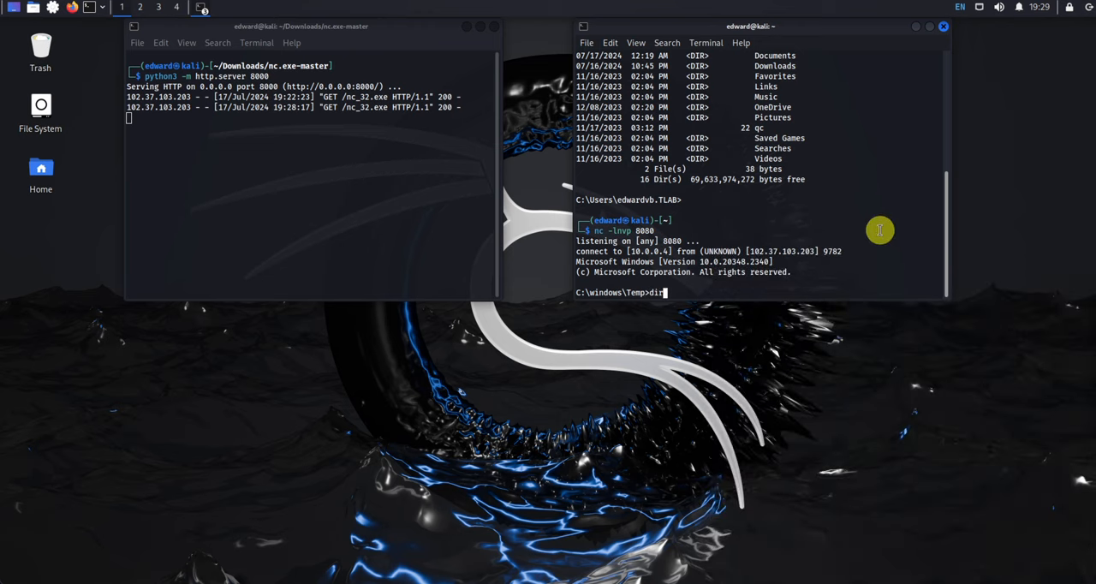
- List C:\Windows\Temp through the shell, showing nc_32.exe, nc64.exe and Mimikatz files
{"action": "key", "text": "Return"}
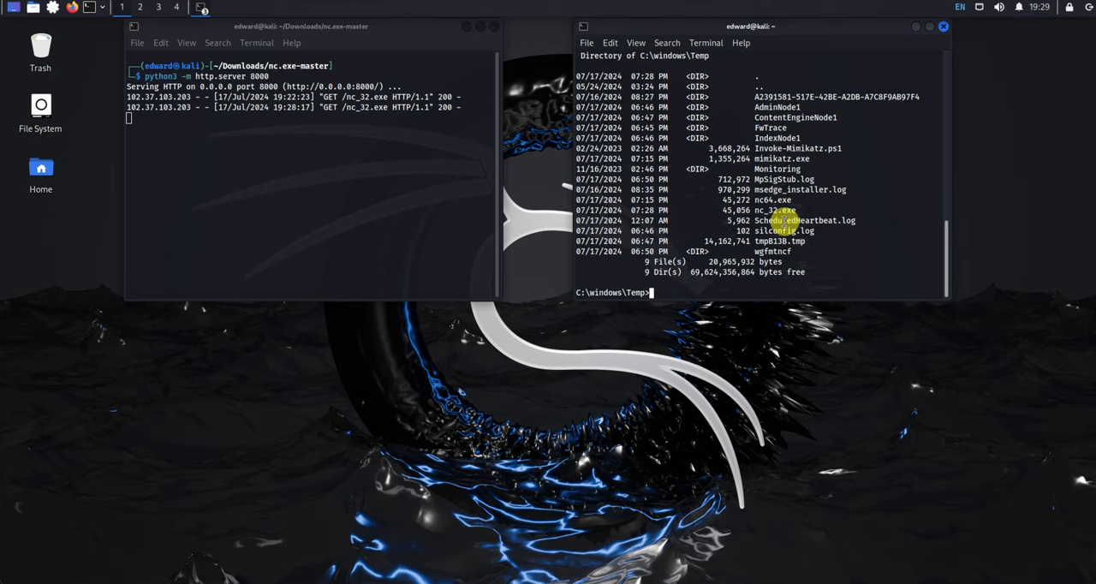
- Move the shell to C:\ then C:\Users with cd \ and cd users, then cd again
{"action": "type", "text": "cd \\"}
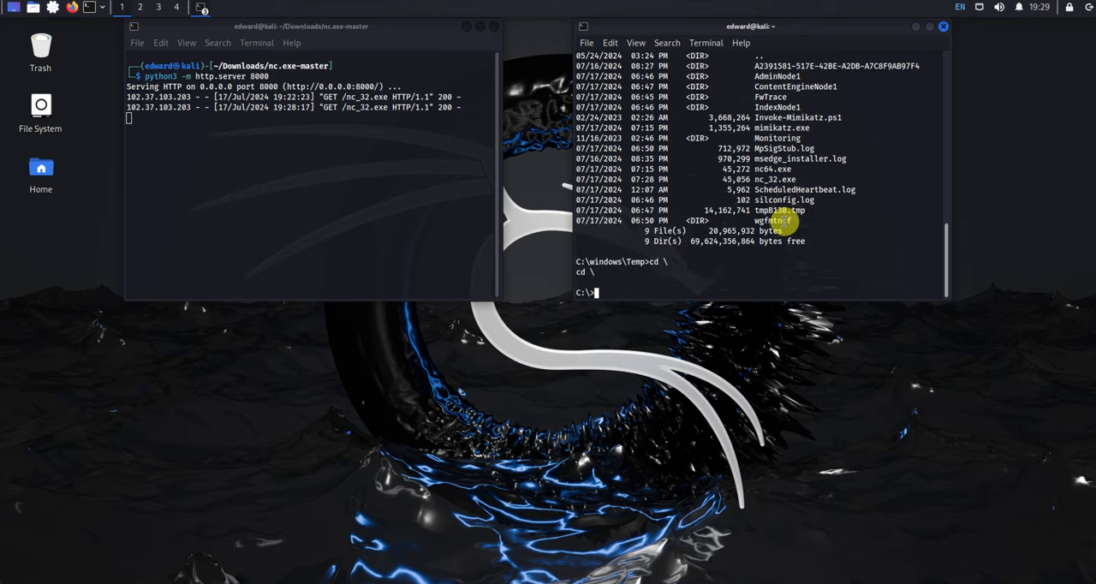
{"action": "type", "text": "cd users"}
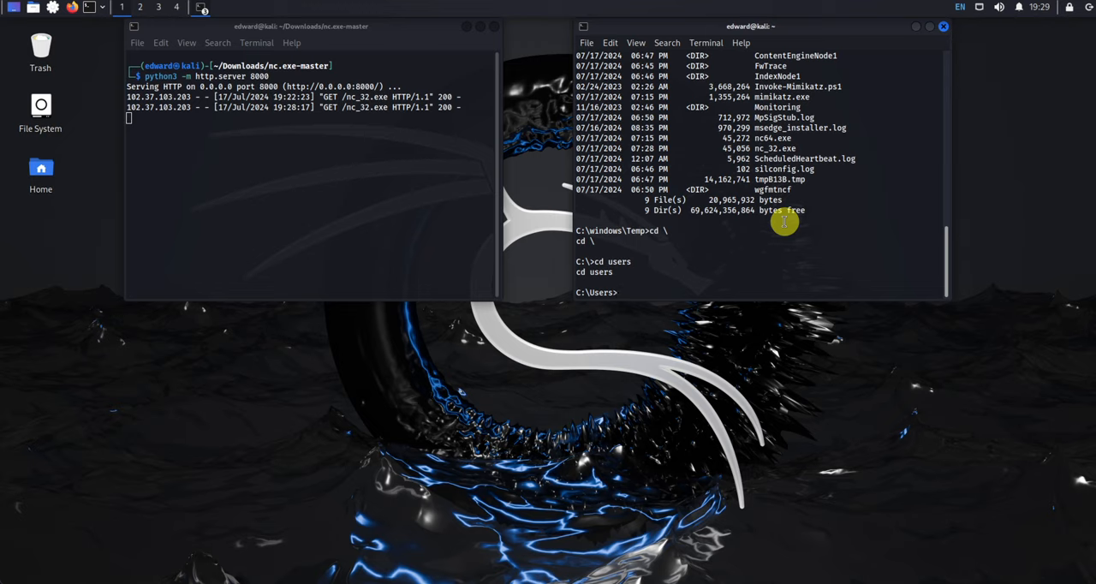
{"action": "mouse_move", "coordinate": [762, 228]}
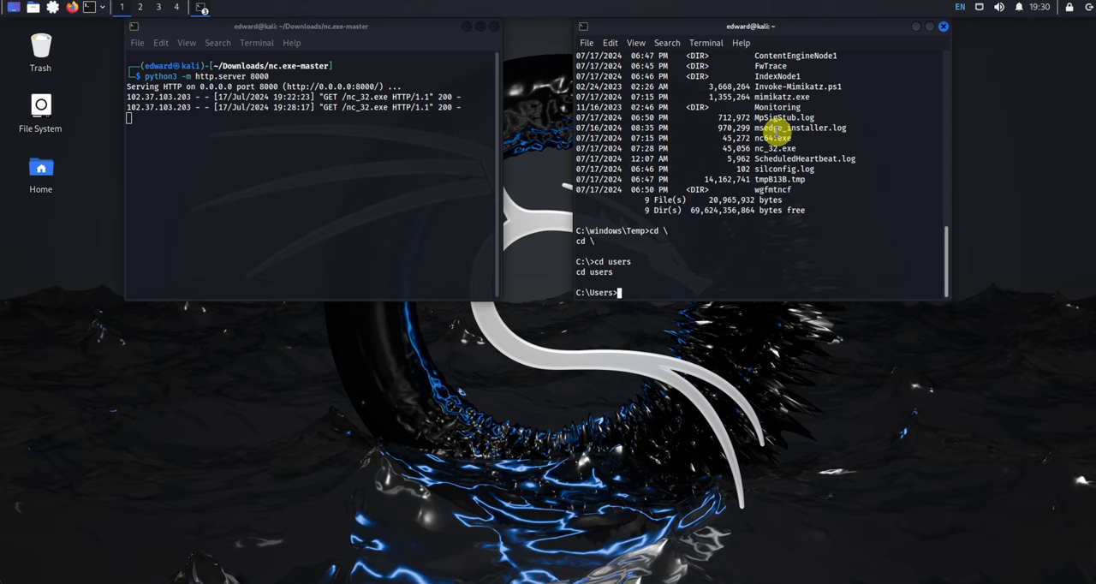
{"action": "type", "text": "cd \\"}
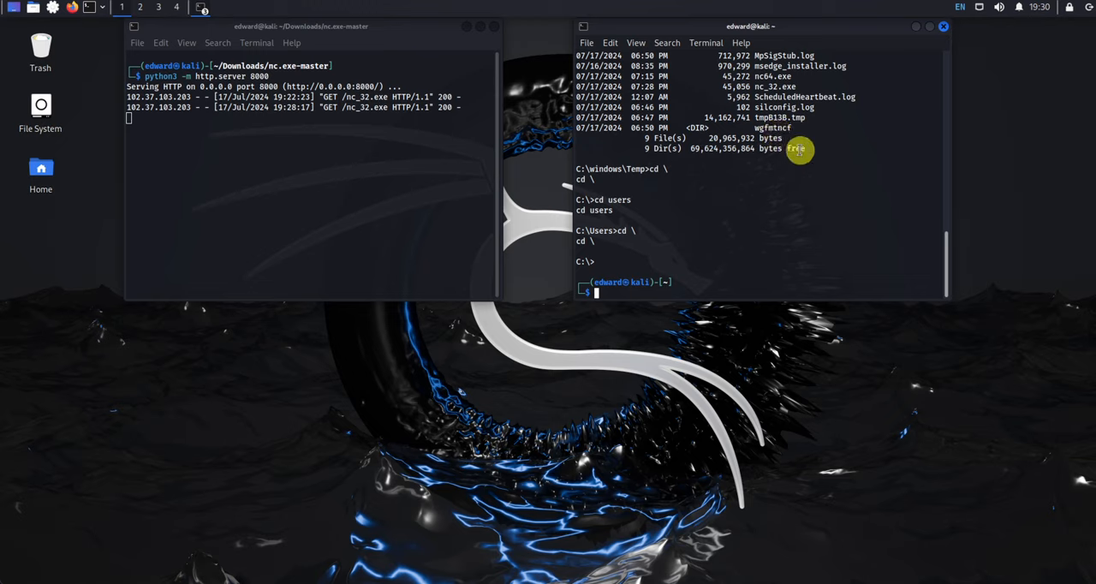
{"action": "mouse_move", "coordinate": [803, 157]}
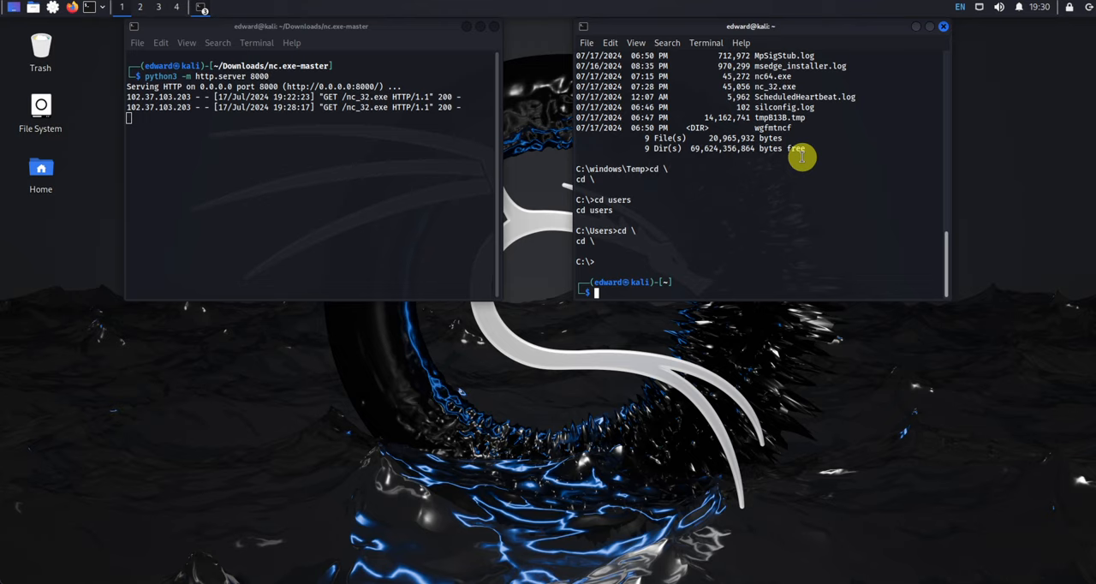